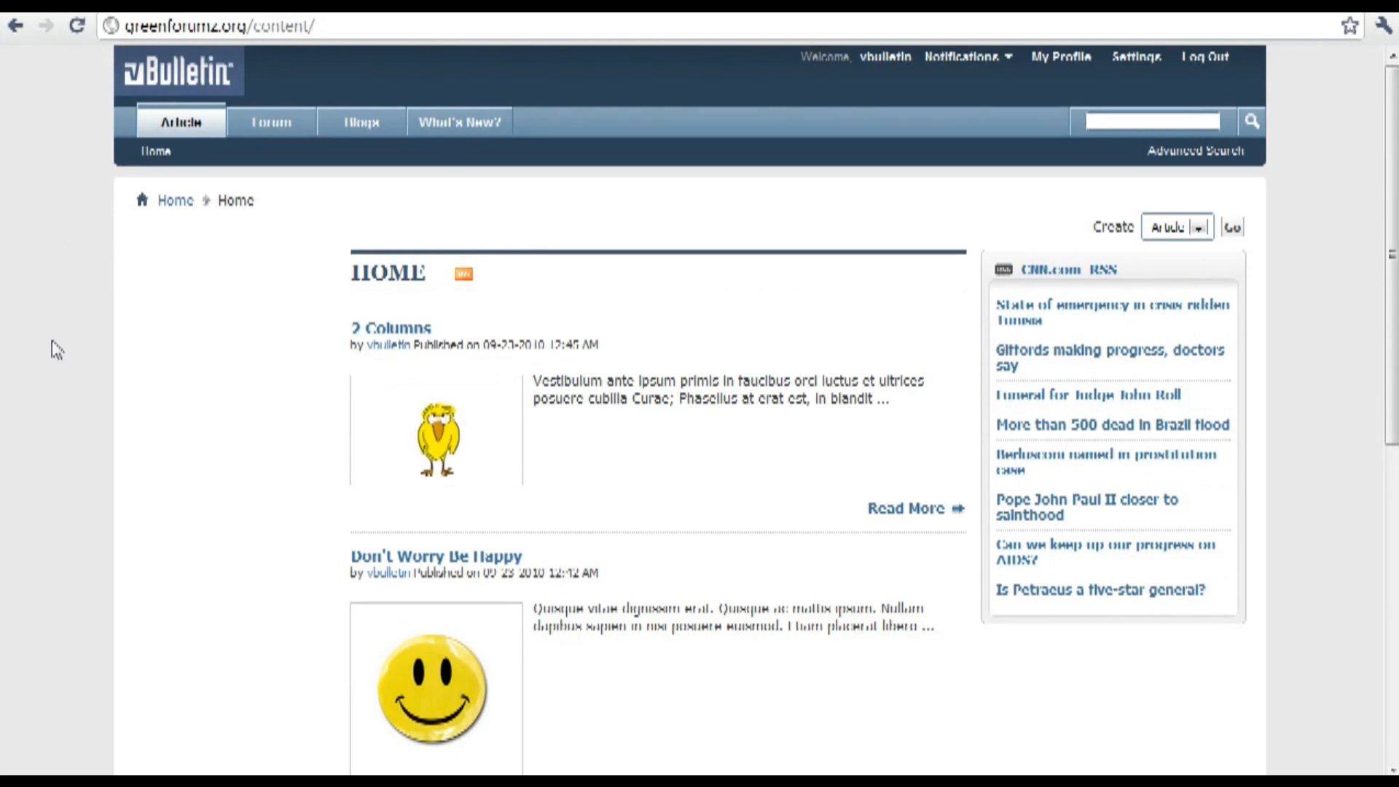
mouse_move(286, 284)
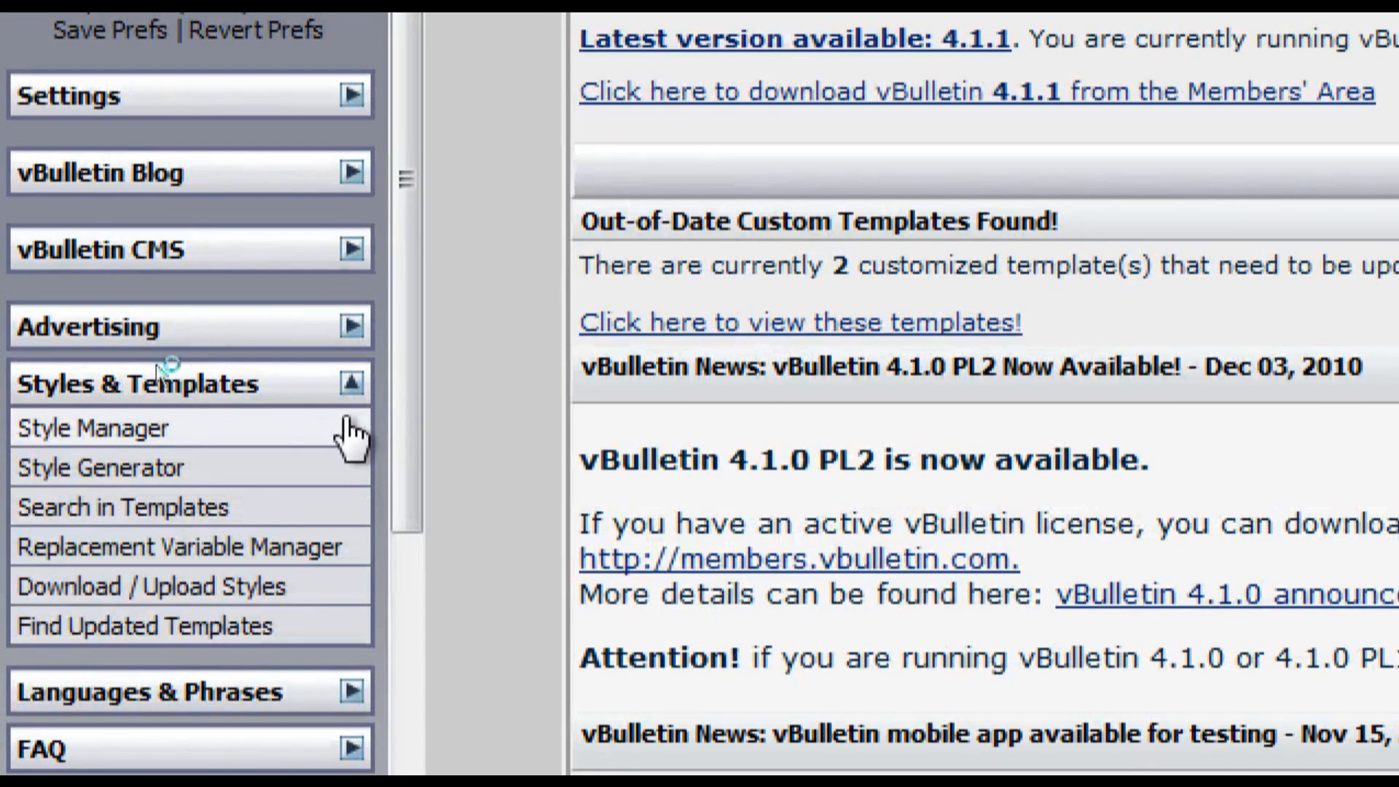
- Bring up the Style Variable Editor via Edit Style Variables in the Style Manager
click(93, 429)
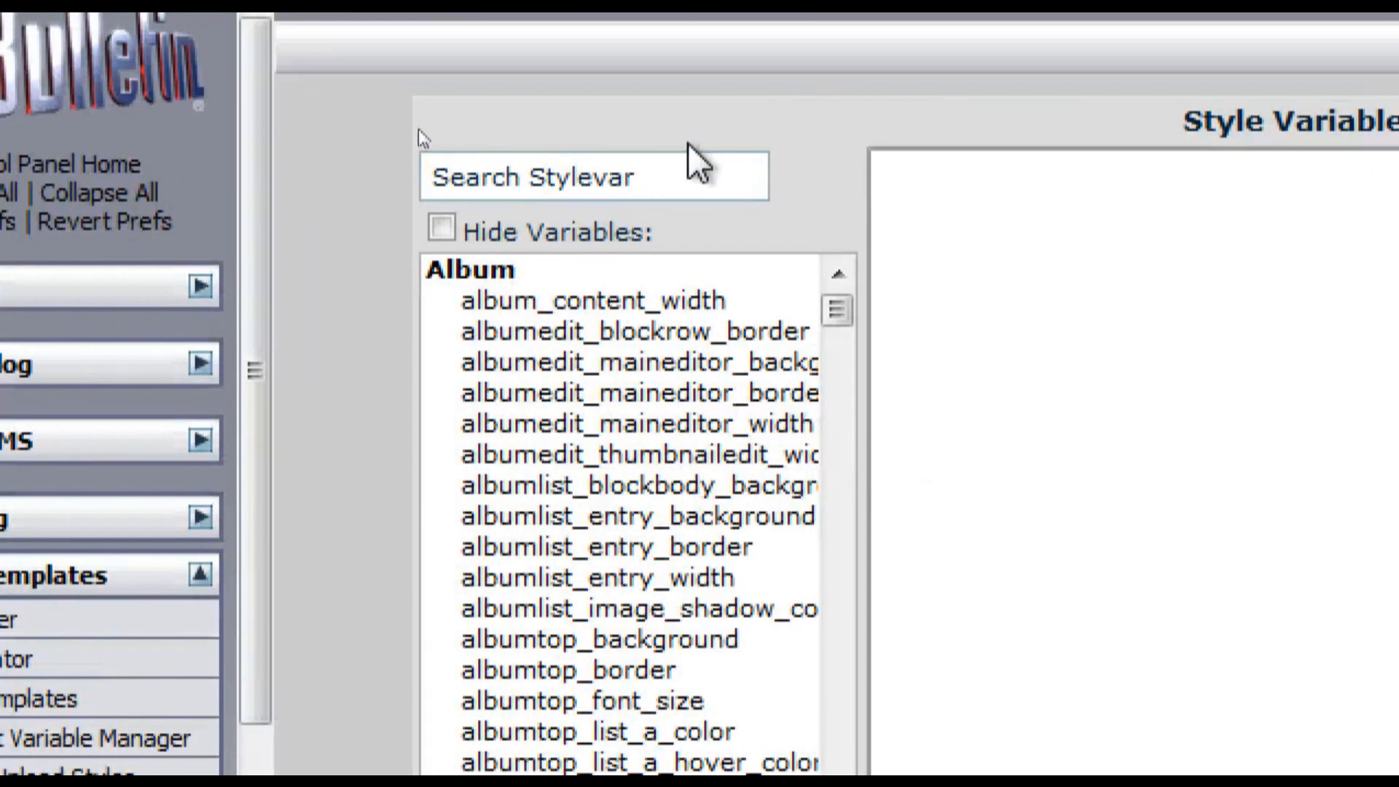
- Search 'doc_b' and select doc_background under Common to show its editing form
text(doc_background)
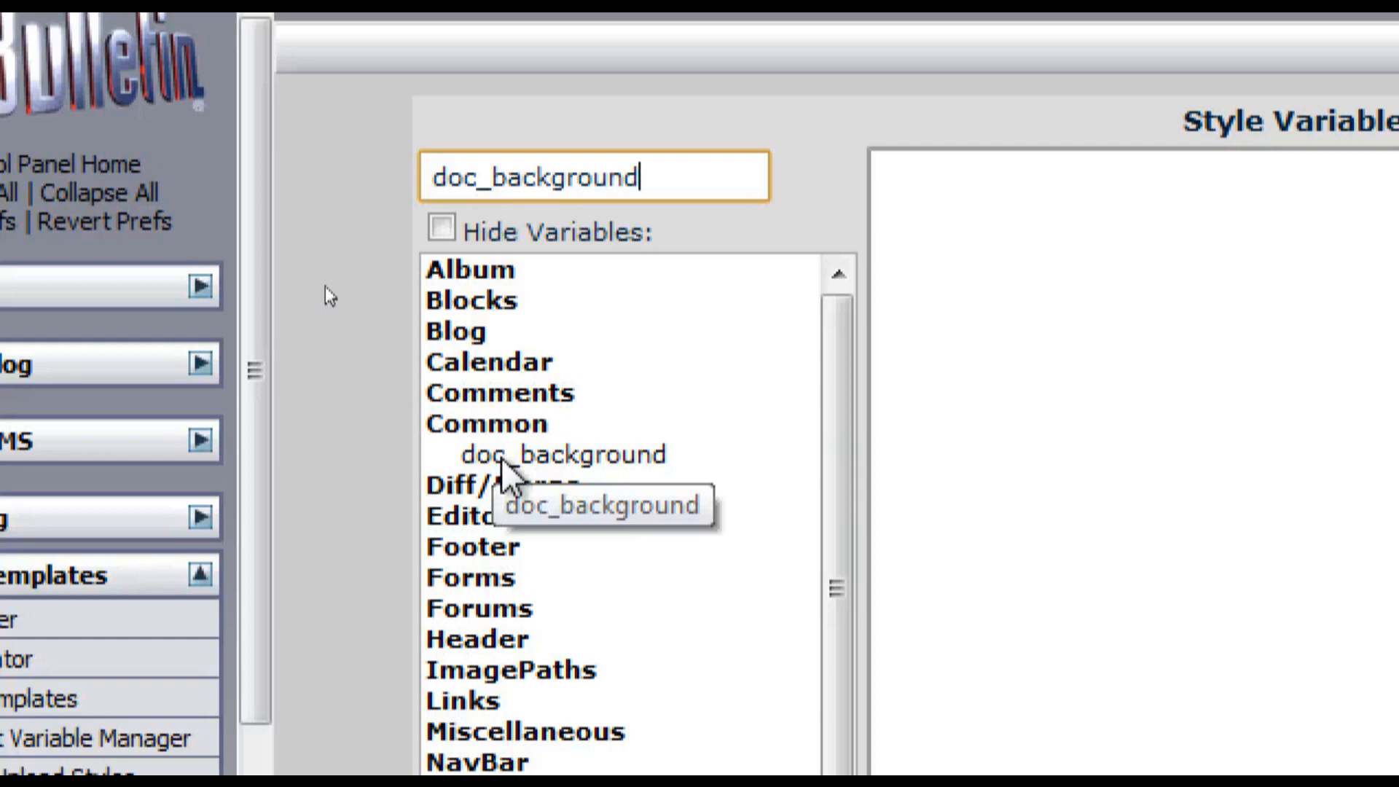
click(563, 453)
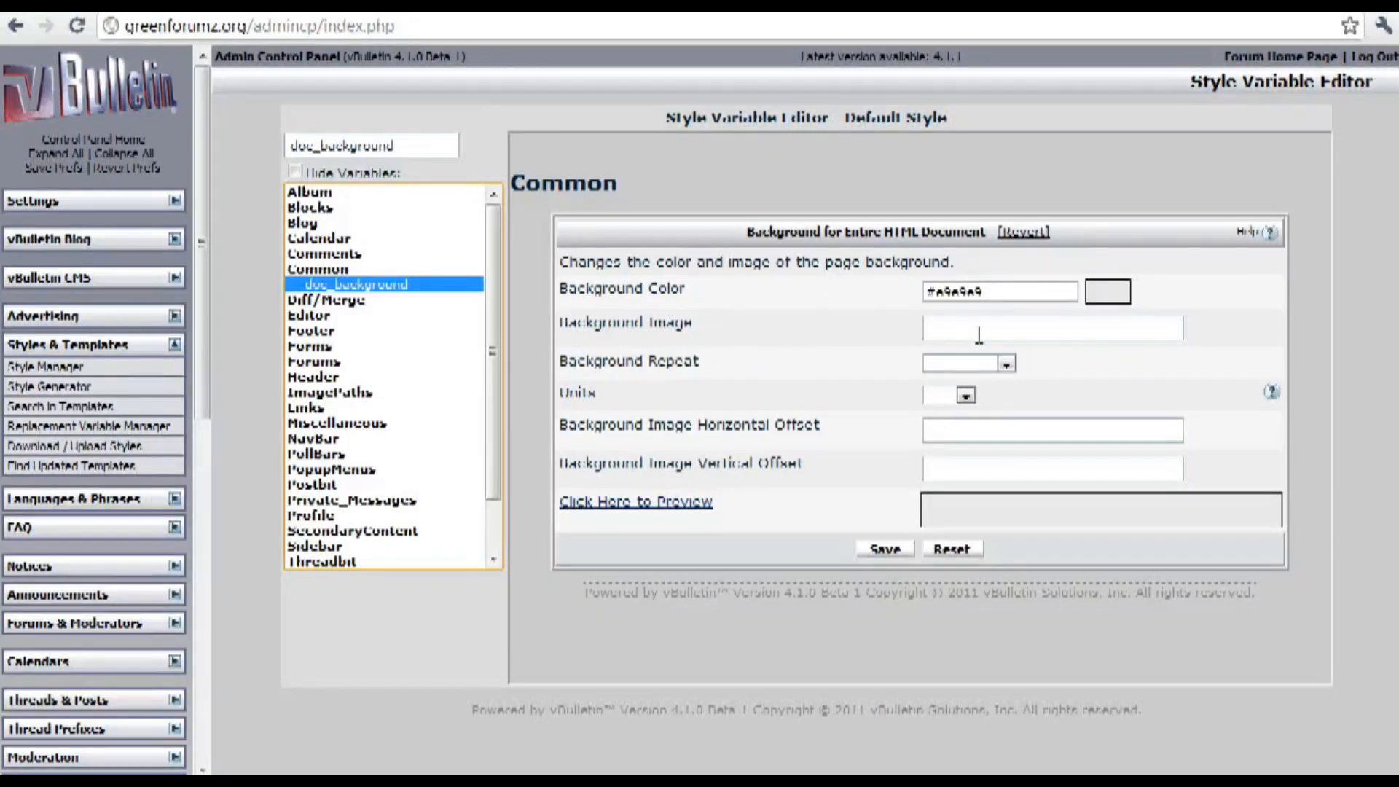
text(url)
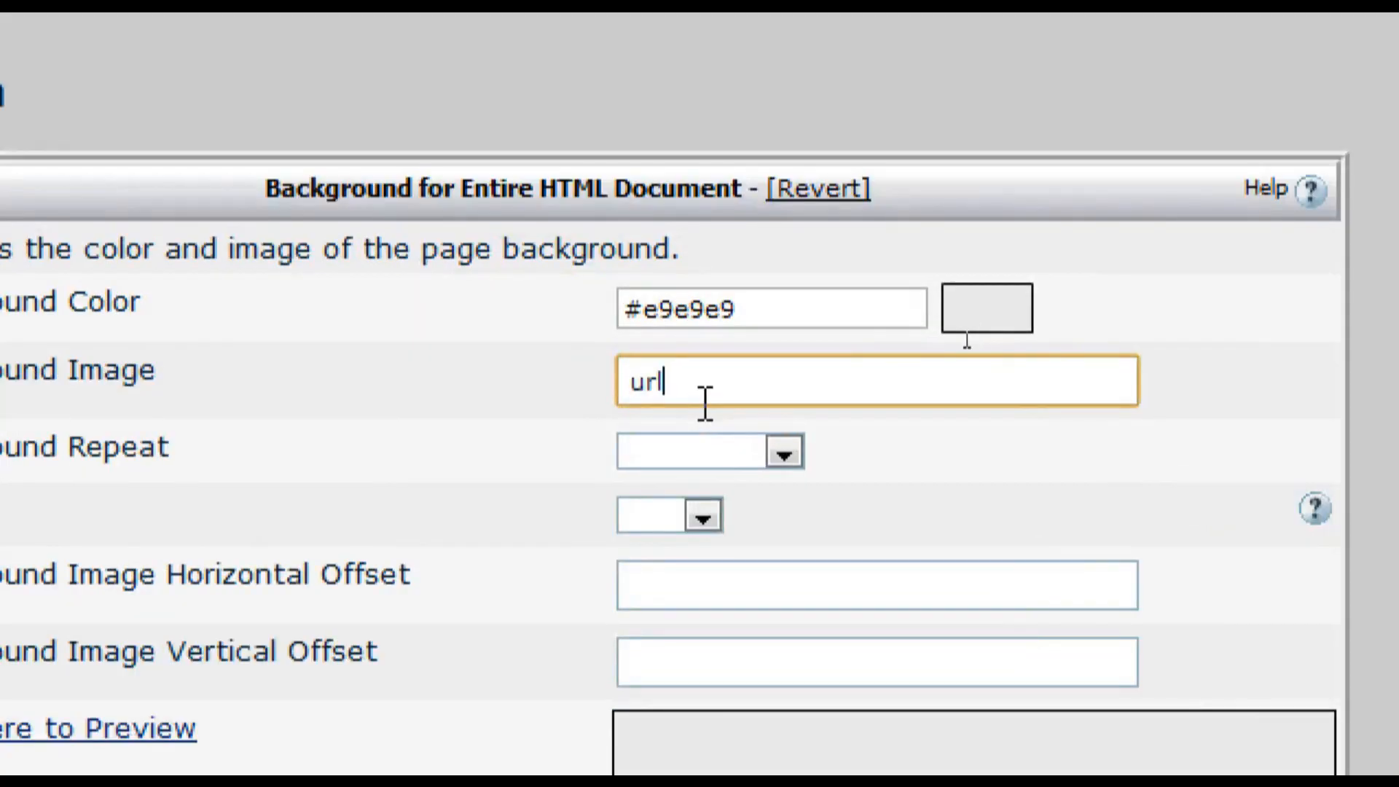
text(()
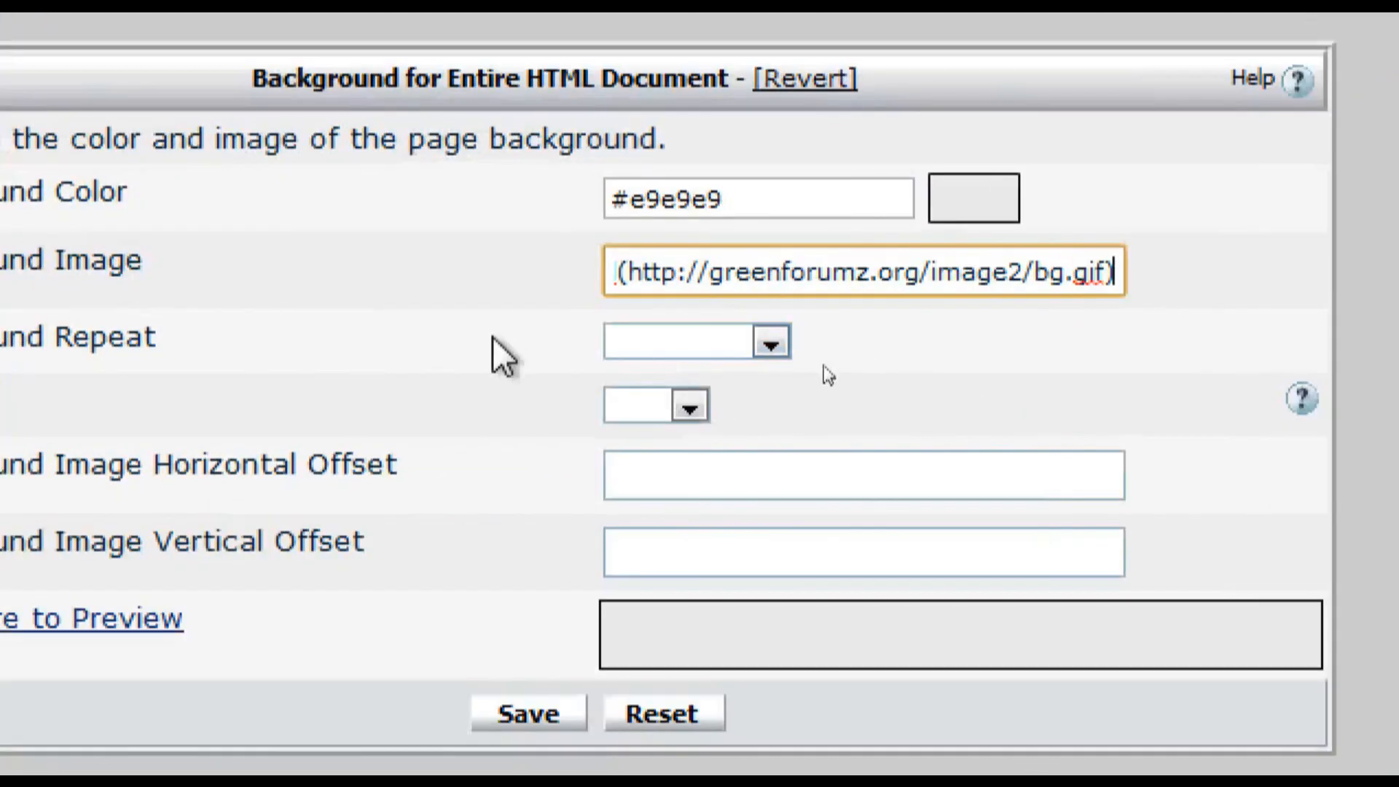
click(1092, 341)
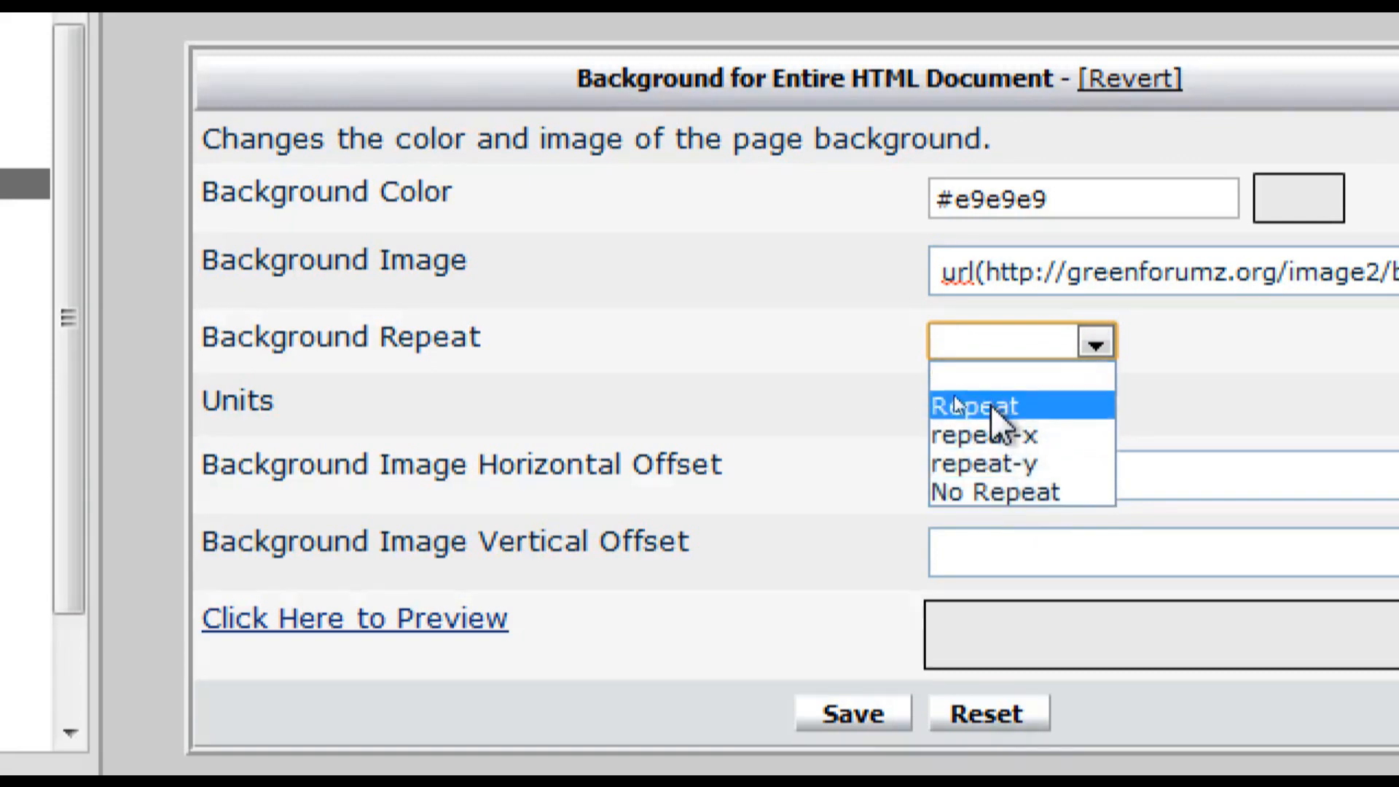
- Set Background Repeat to Repeat and save the doc_background settings
click(971, 407)
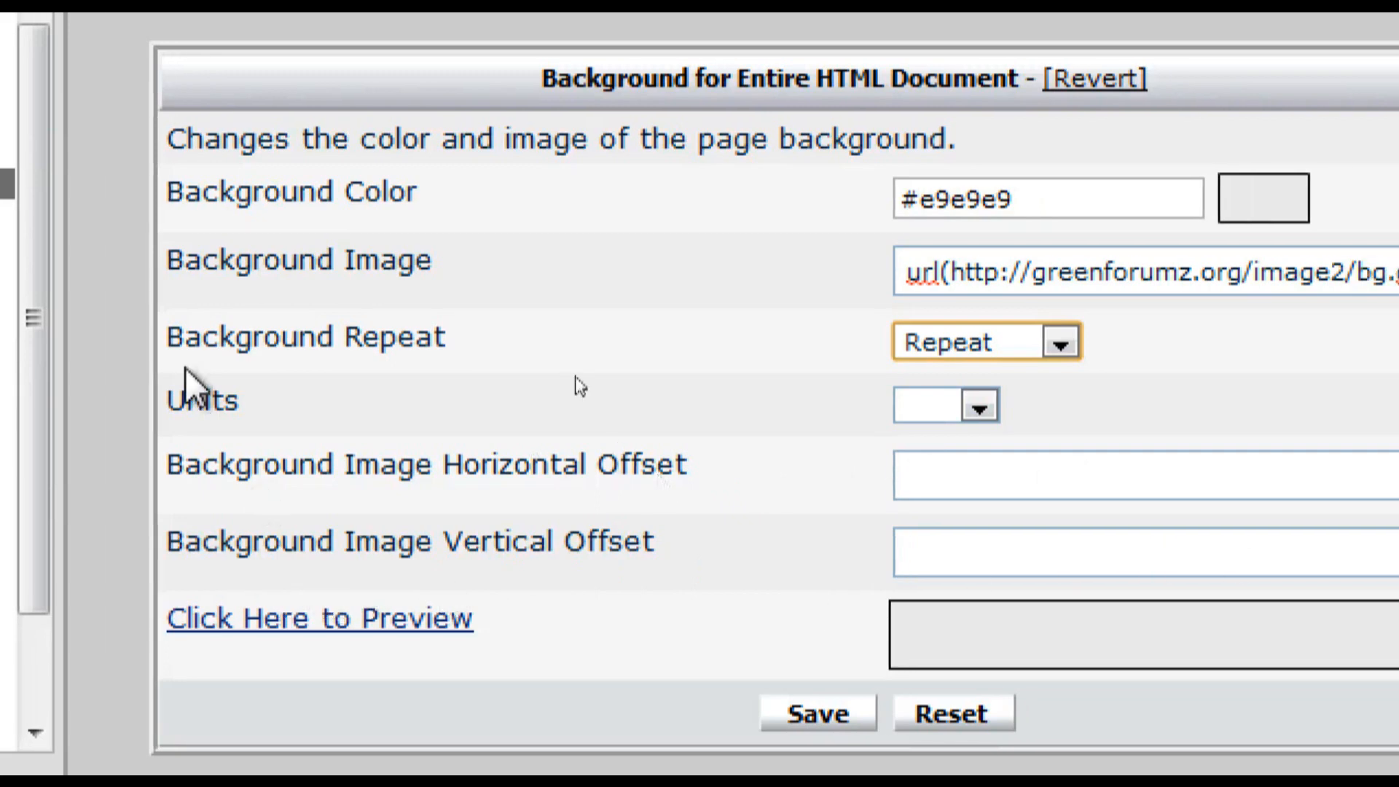
scroll(down, 3)
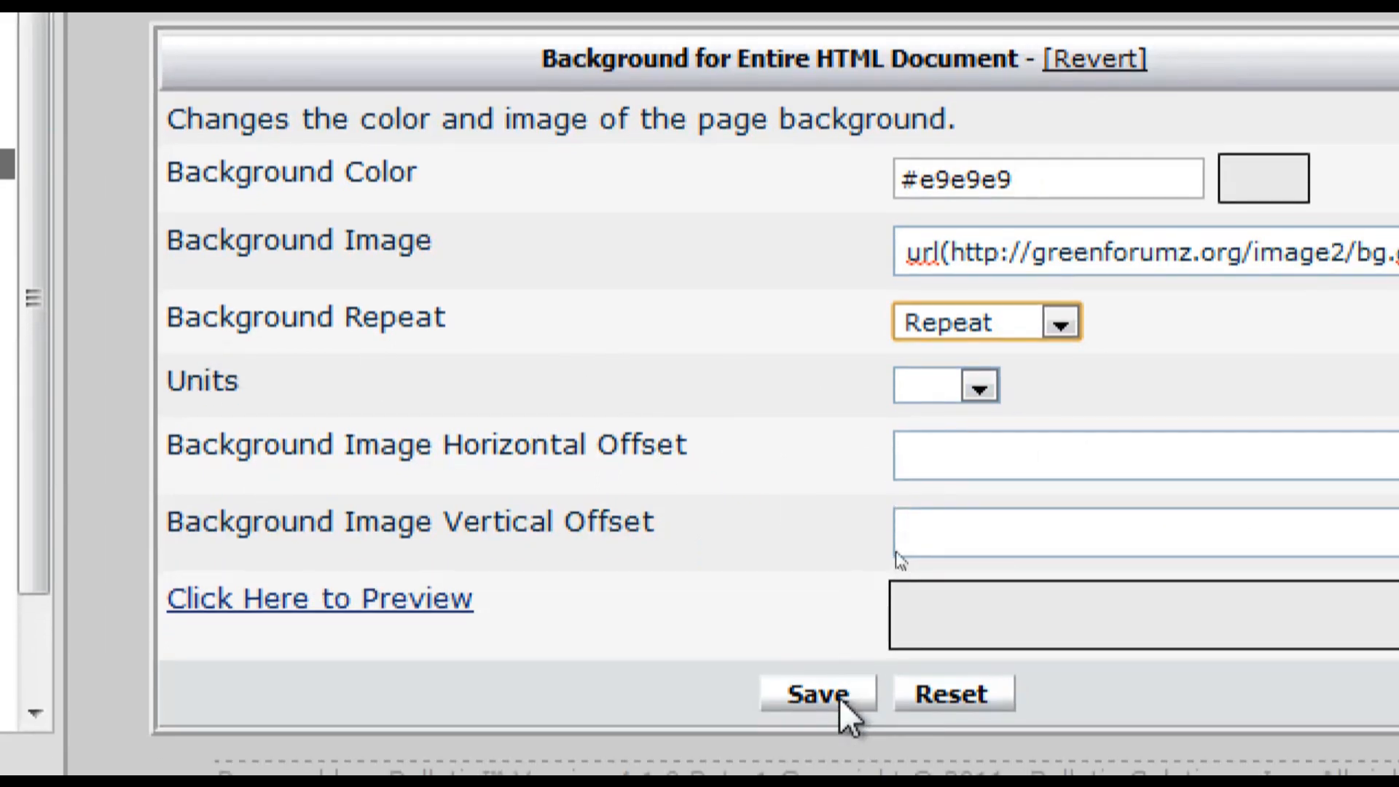
click(815, 694)
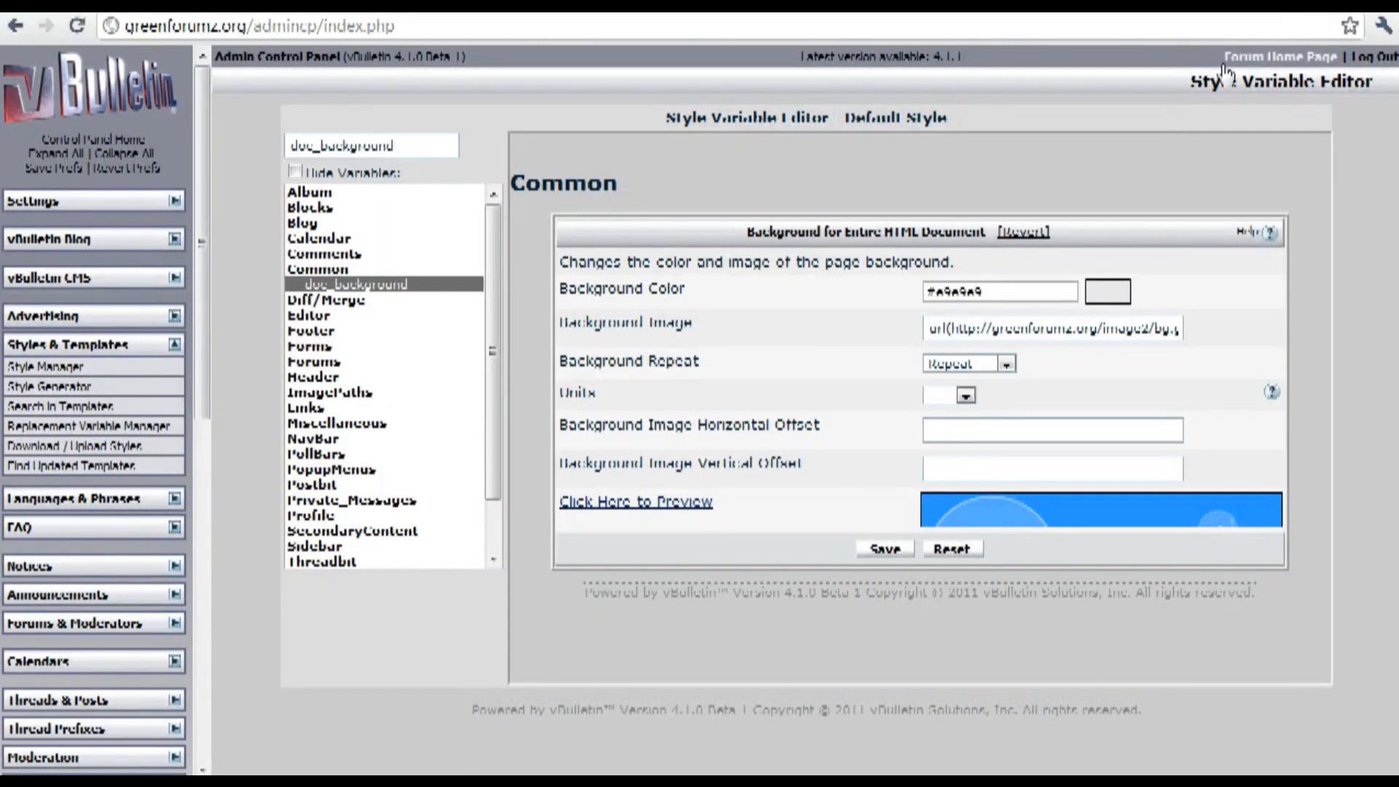
- View the forum home page showing the repeating blue smiley background
click(1287, 53)
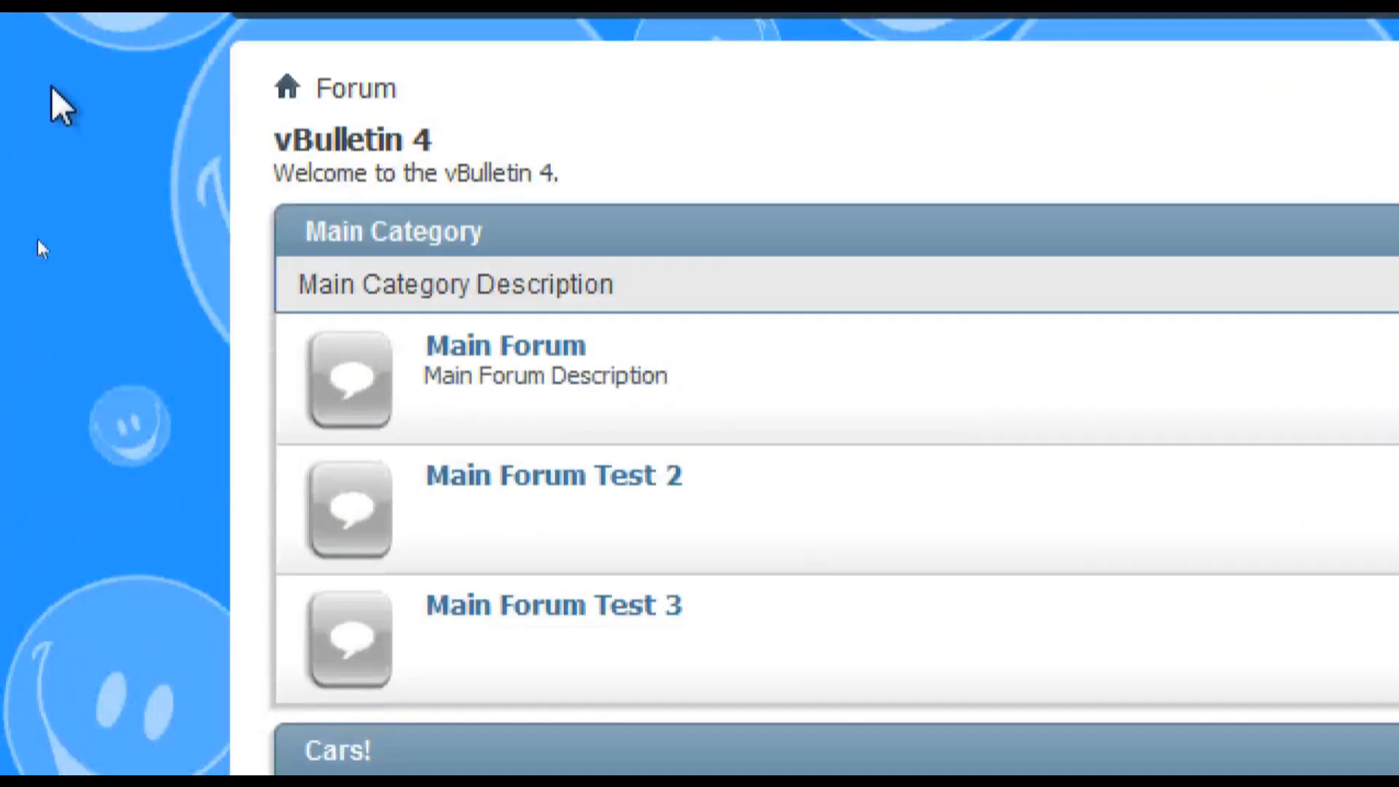
scroll(down, 3)
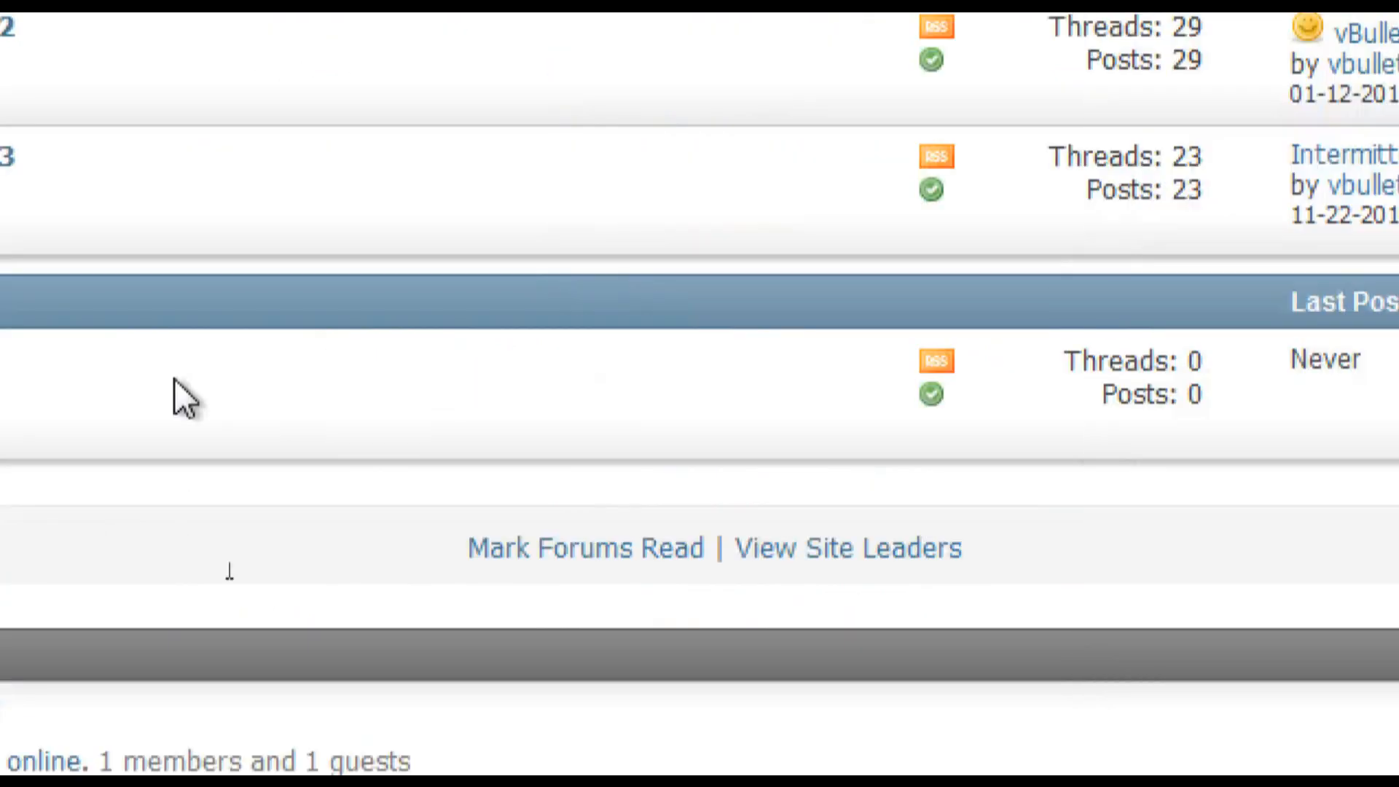